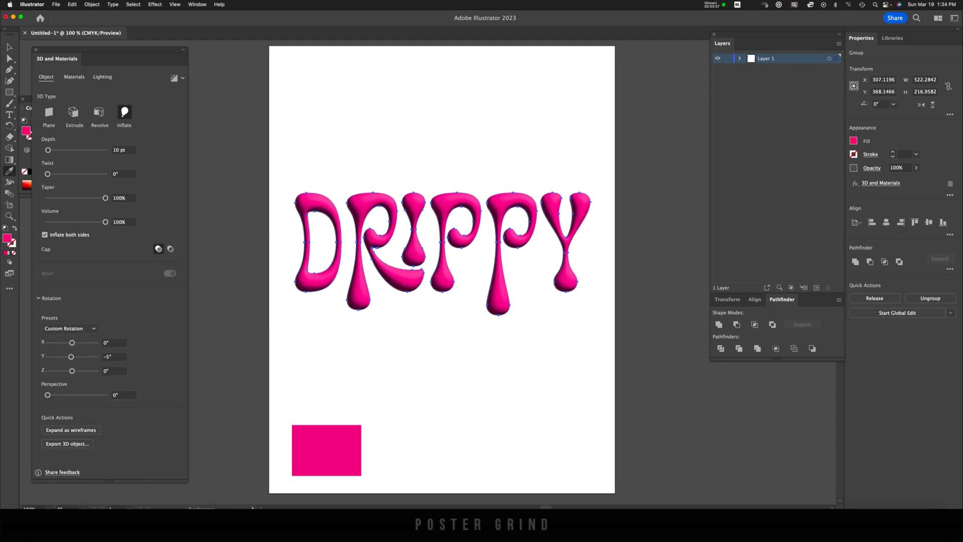
# Step back to the original flat black DRIPPY text beside the magenta square
pyautogui.click(103, 77)
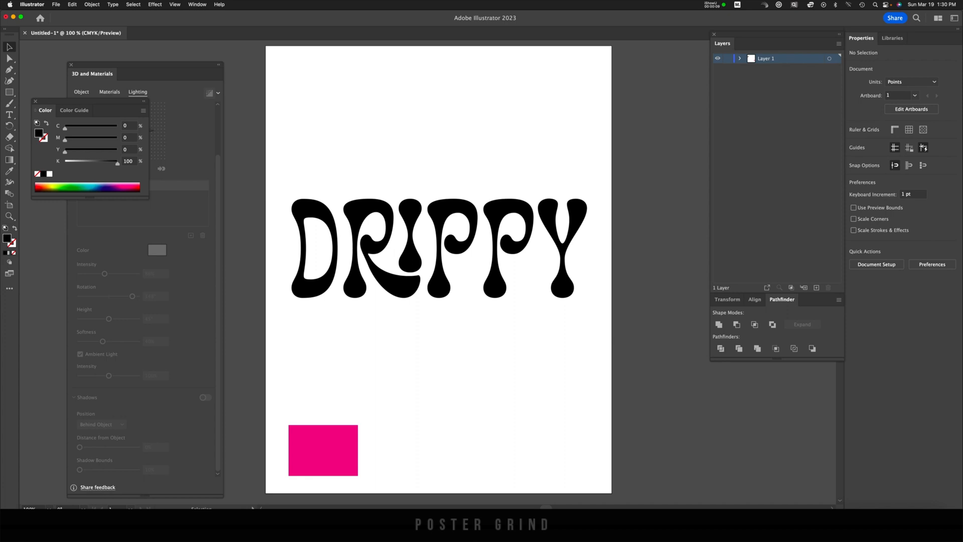
# Convert the Groupie Regular DRIPPY text to outlines via Create Outlines, then deselect it
pyautogui.click(437, 249)
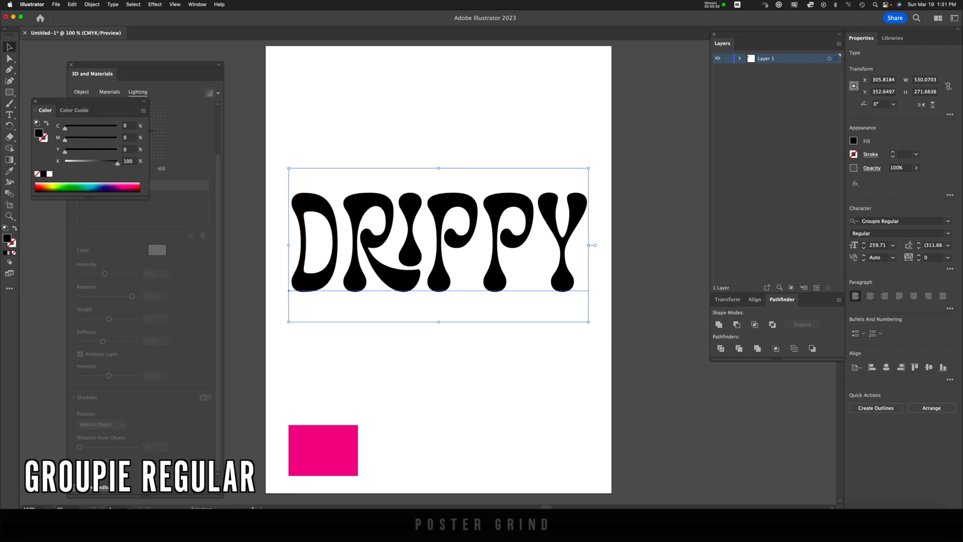
pyautogui.rightClick(442, 251)
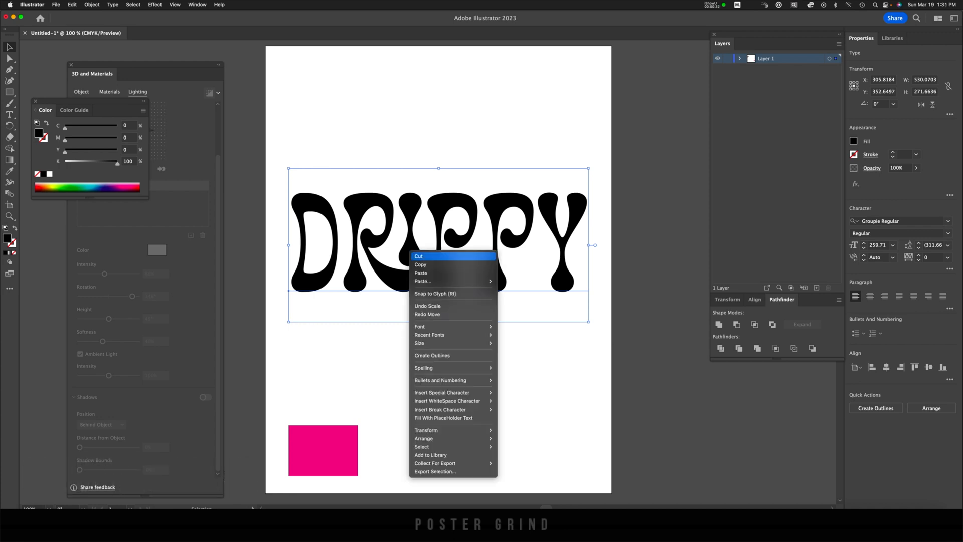
pyautogui.click(431, 355)
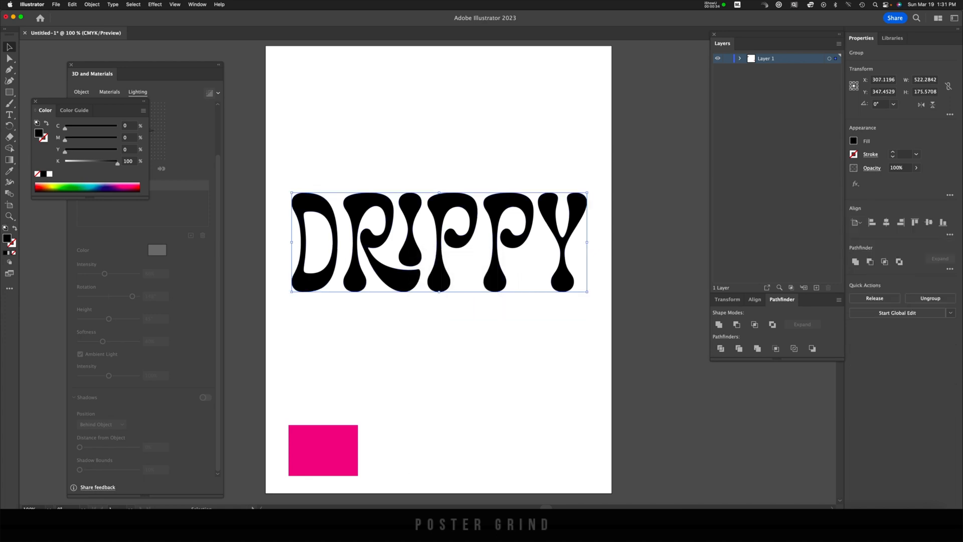
pyautogui.click(438, 387)
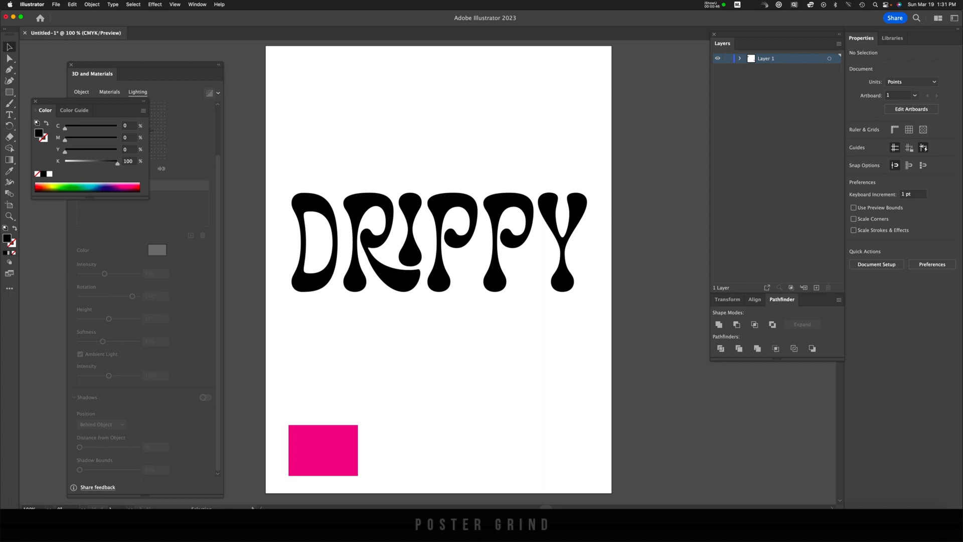
pyautogui.press('a')
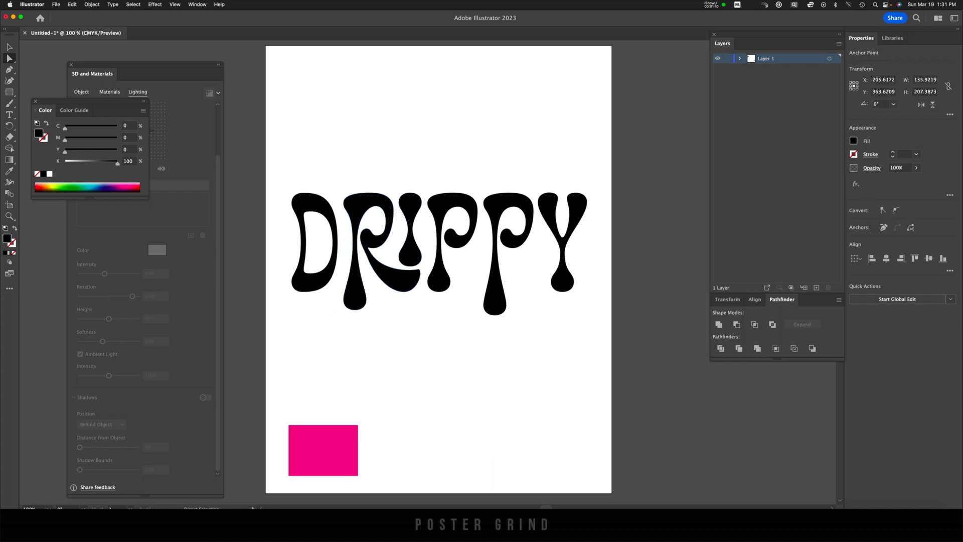
pyautogui.click(436, 252)
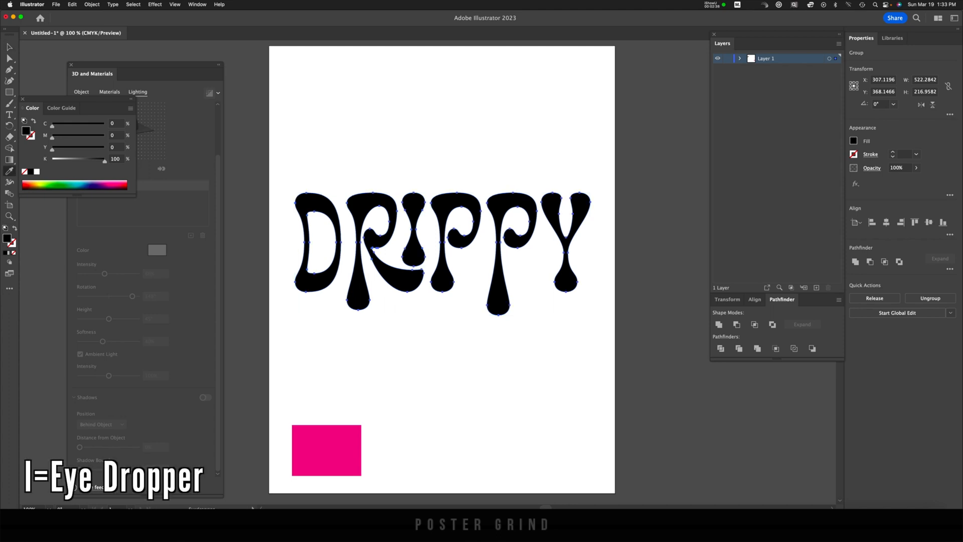
# Sample the square's magenta with the Eyedropper so the lettering takes that fill
pyautogui.click(326, 449)
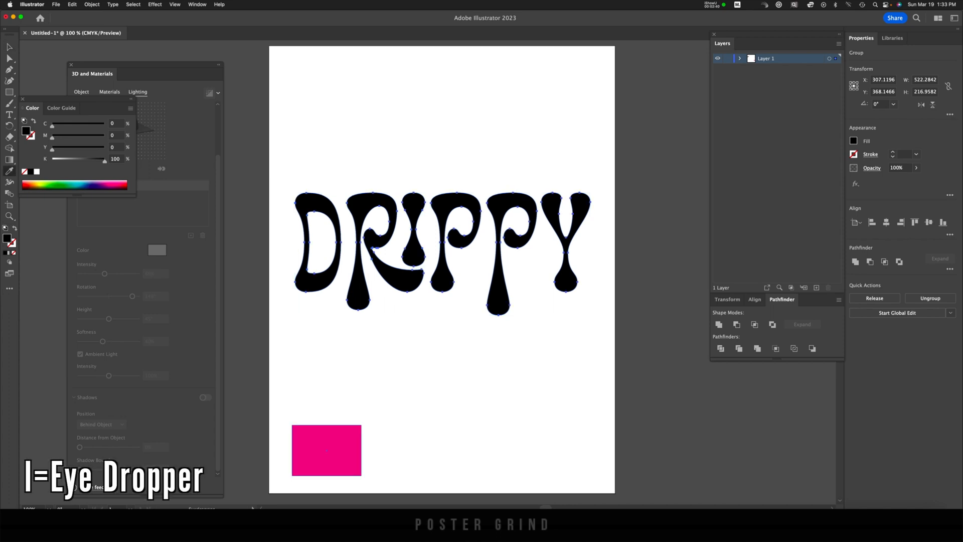
pyautogui.click(326, 449)
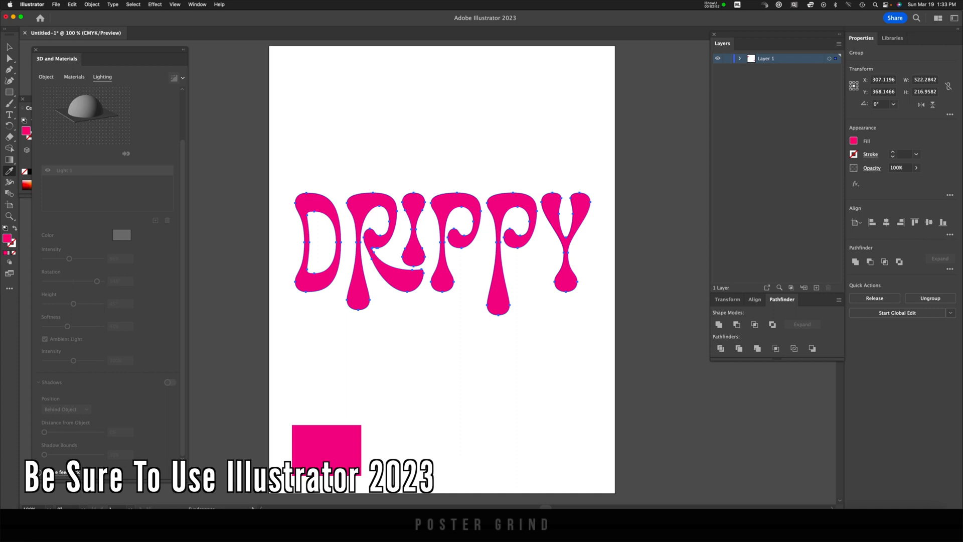
# Inflate the lettering as a 3D object on both sides with Y rotation about −5°
pyautogui.click(45, 76)
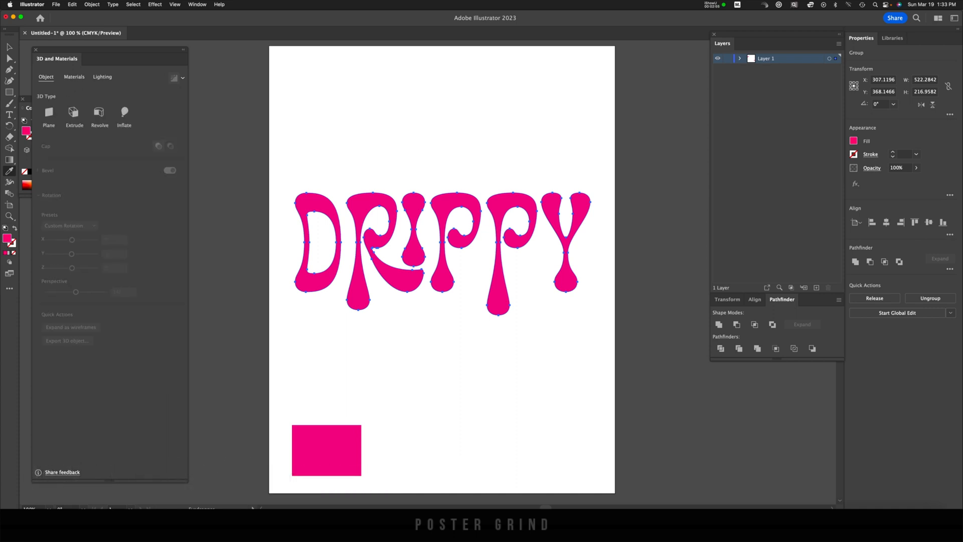
pyautogui.click(124, 113)
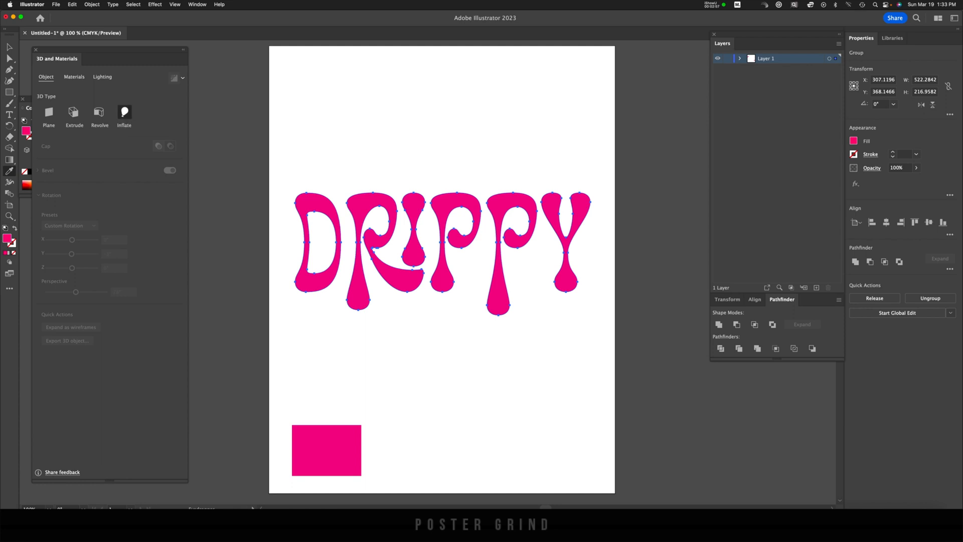
pyautogui.click(124, 113)
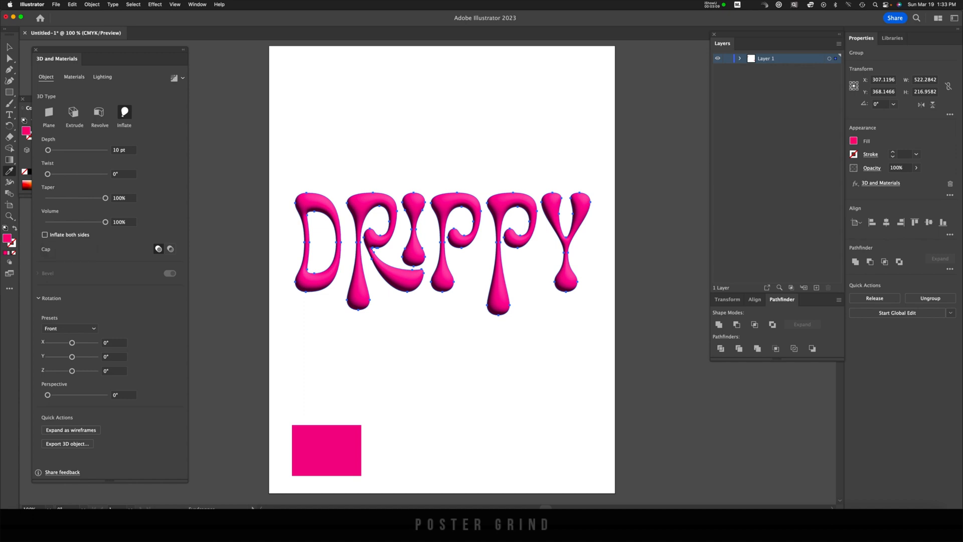
pyautogui.click(44, 233)
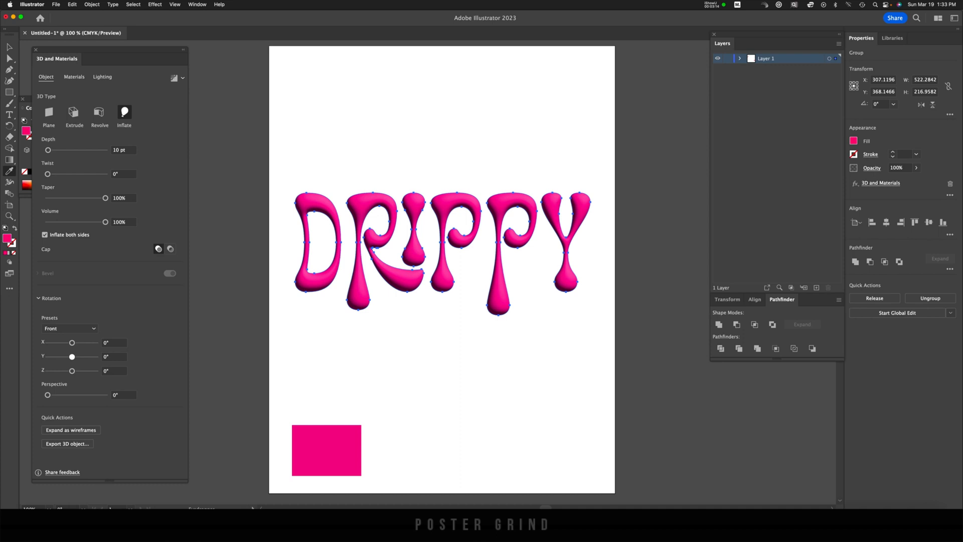
pyautogui.moveTo(73, 356); pyautogui.dragTo(69, 356)
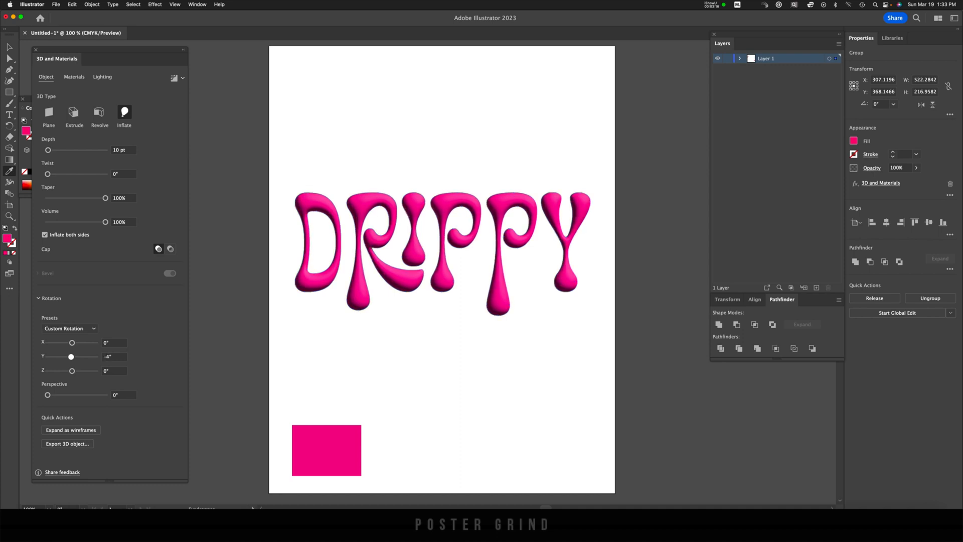
pyautogui.moveTo(72, 356); pyautogui.dragTo(70, 356)
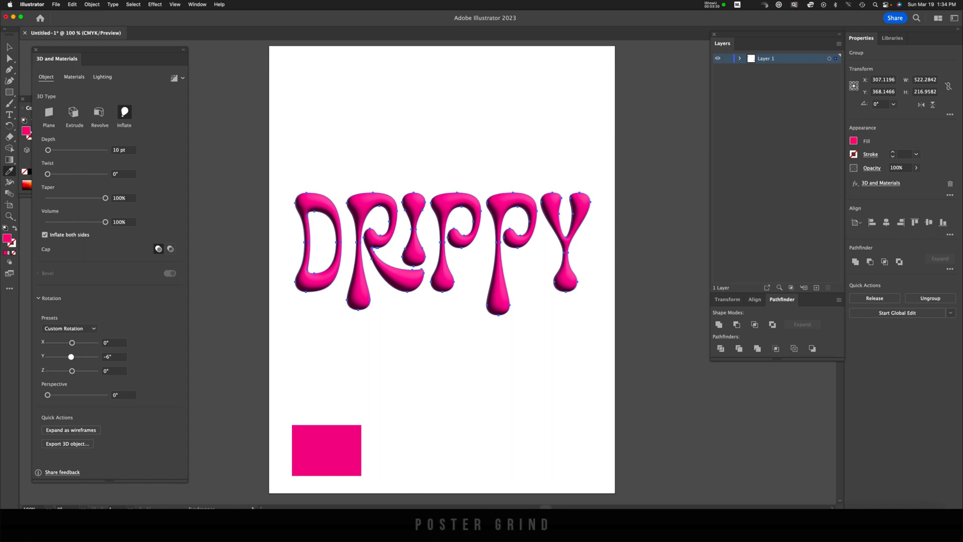
pyautogui.moveTo(71, 356); pyautogui.dragTo(71, 356)
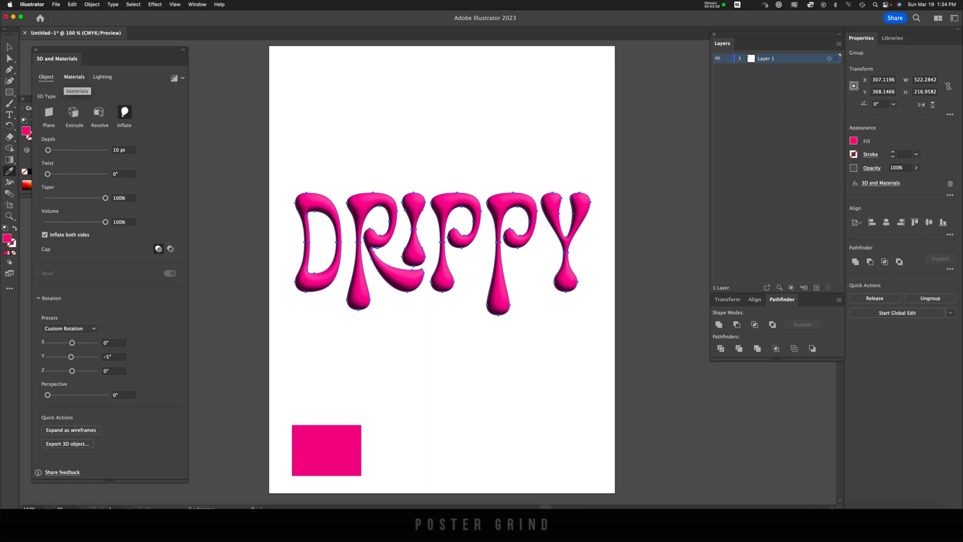
# Set 3D lighting to 85% intensity, 25% softness and 100% ambient light
pyautogui.click(73, 78)
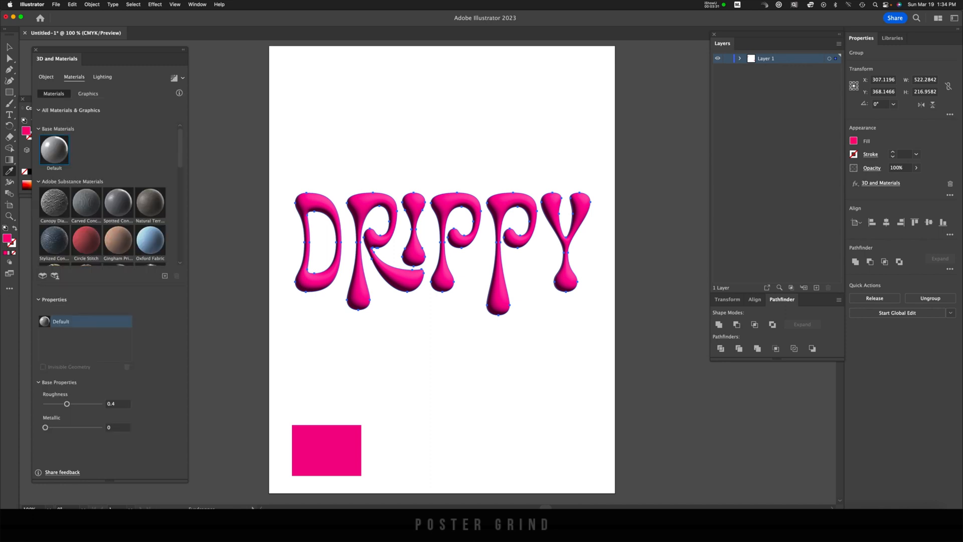
pyautogui.moveTo(55, 149)
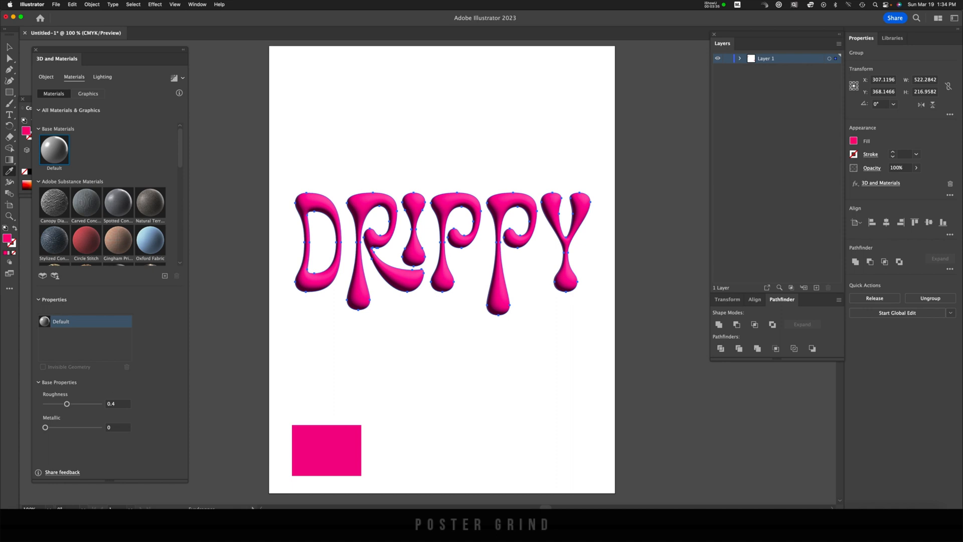
pyautogui.moveTo(103, 76)
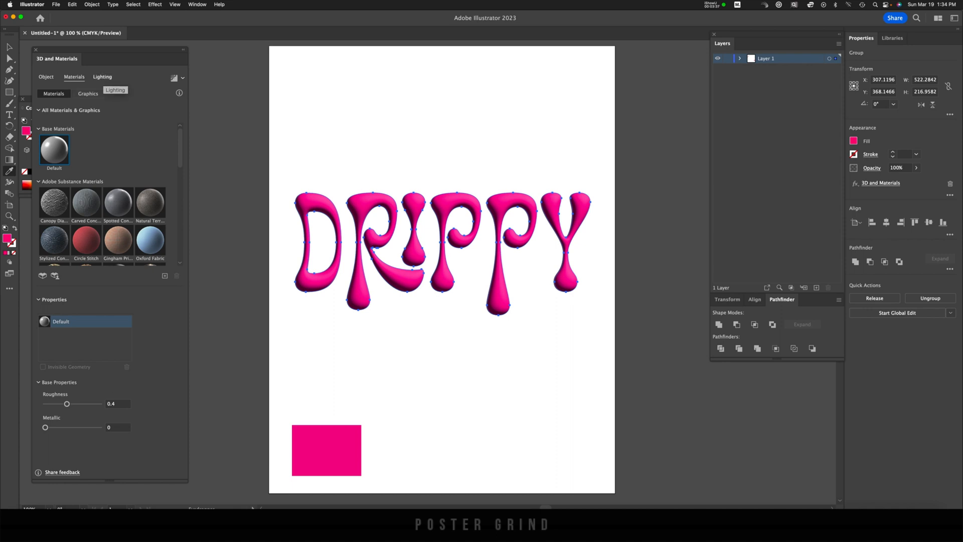
pyautogui.click(102, 77)
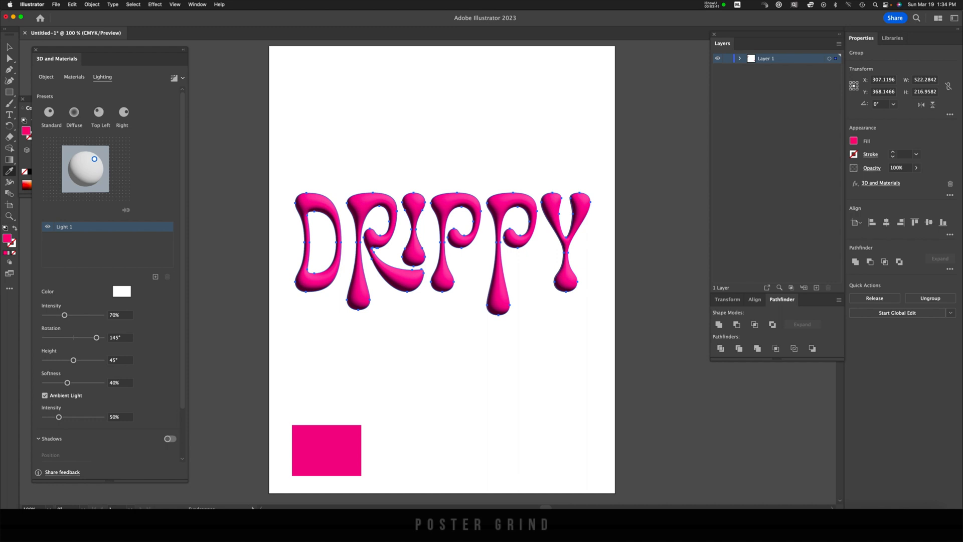
pyautogui.moveTo(64, 313); pyautogui.dragTo(67, 314)
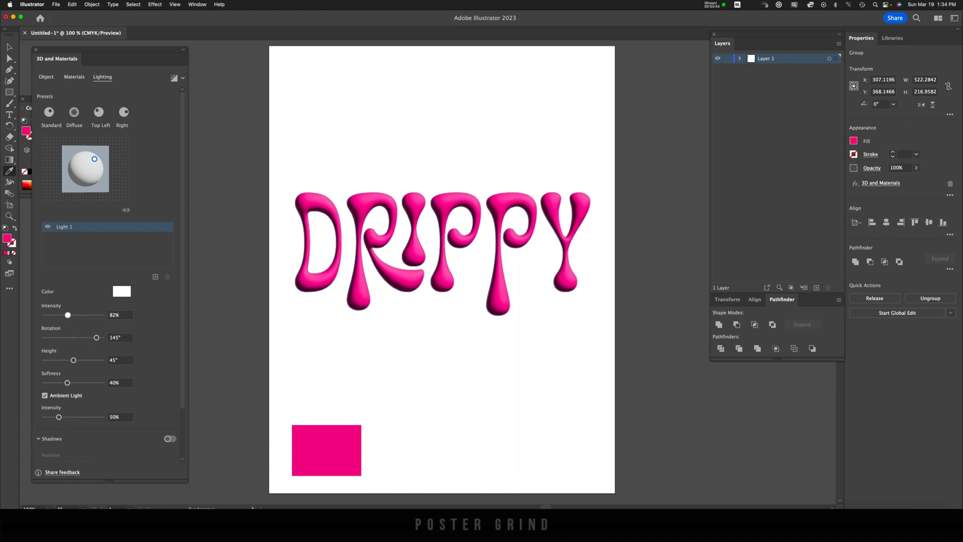
pyautogui.moveTo(68, 314); pyautogui.dragTo(69, 314)
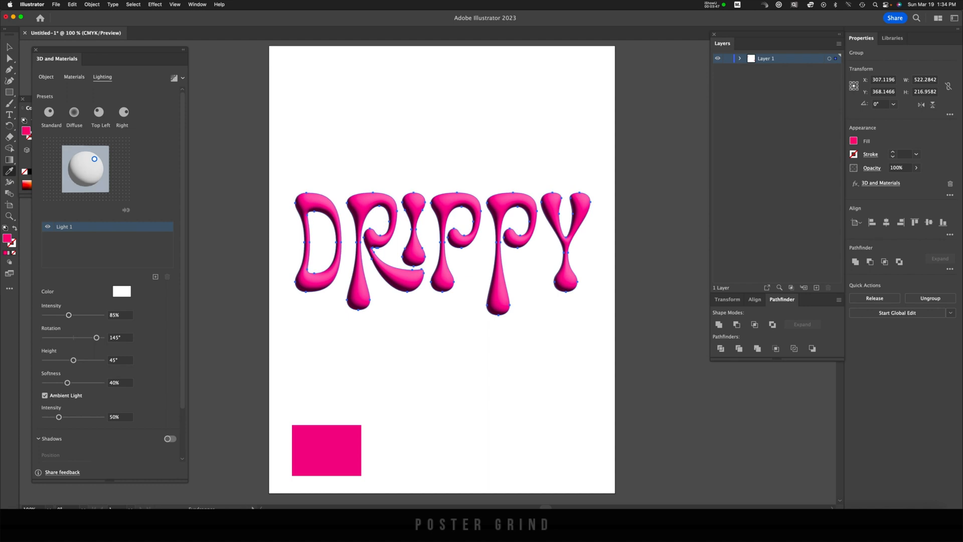
pyautogui.moveTo(69, 382); pyautogui.dragTo(67, 382)
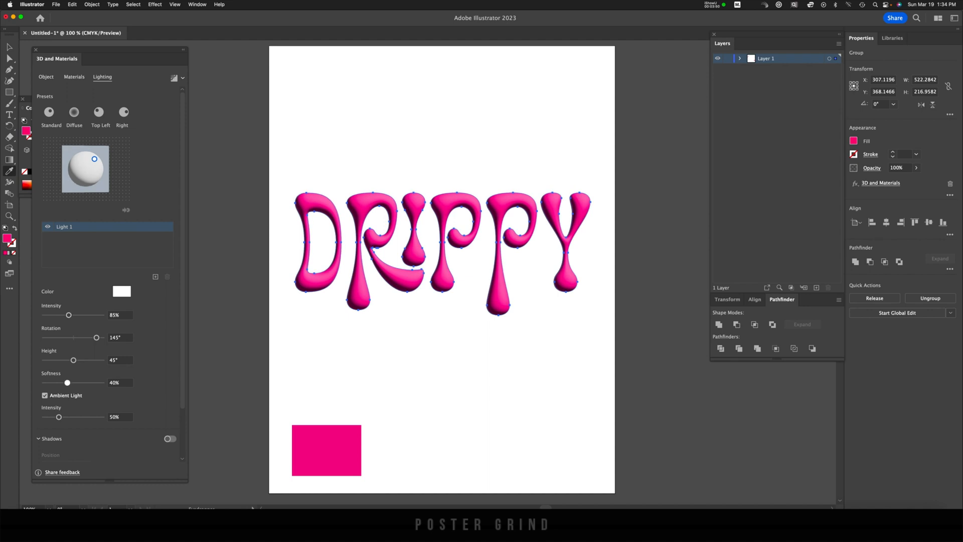
pyautogui.moveTo(67, 382); pyautogui.dragTo(59, 382)
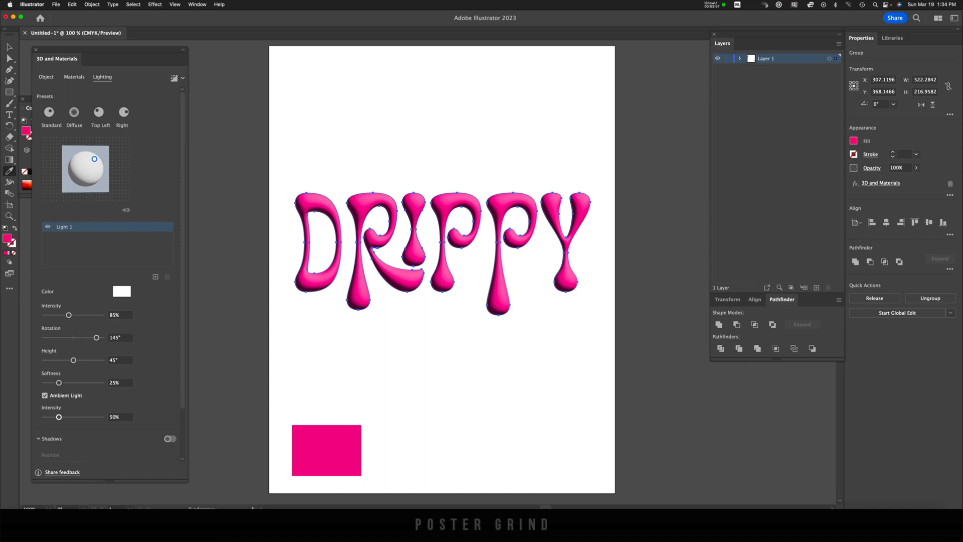
pyautogui.moveTo(58, 416); pyautogui.dragTo(69, 417)
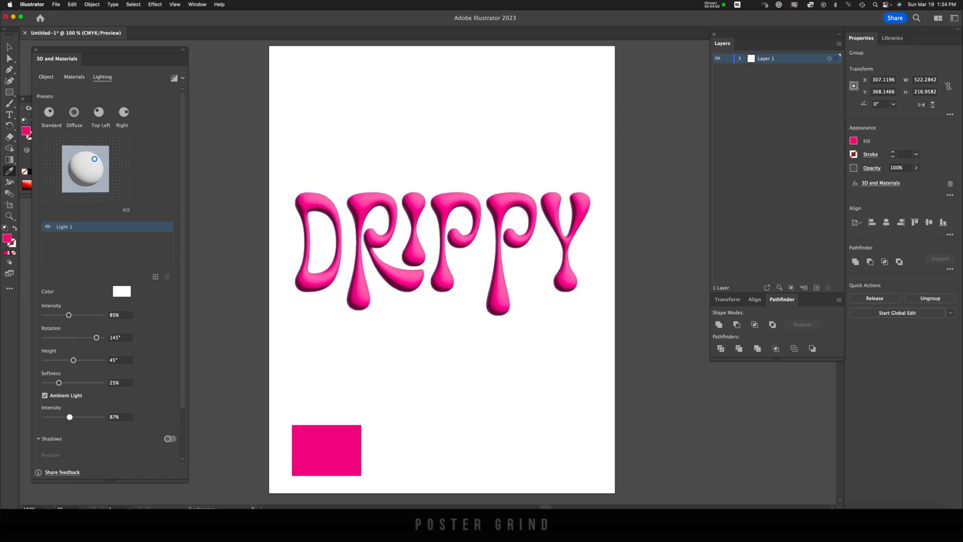
pyautogui.moveTo(69, 416); pyautogui.dragTo(73, 416)
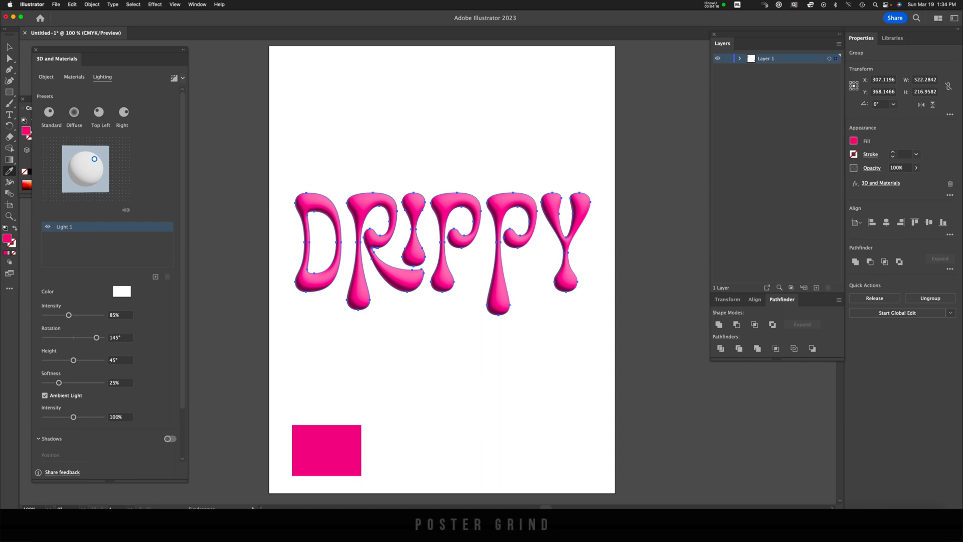
pyautogui.moveTo(173, 78)
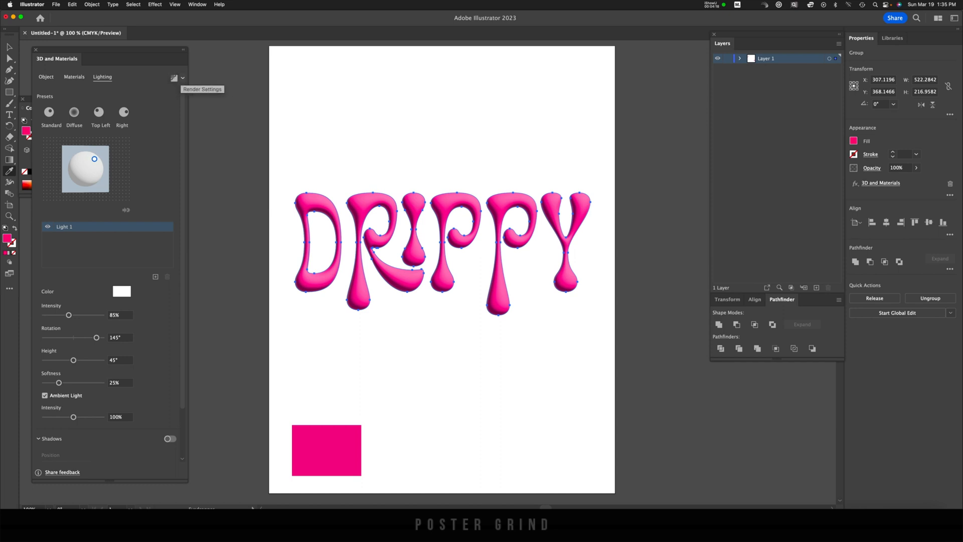
# Enable high-quality ray tracing with Reduce Noise at 300 ppi raster and render the lettering
pyautogui.click(175, 78)
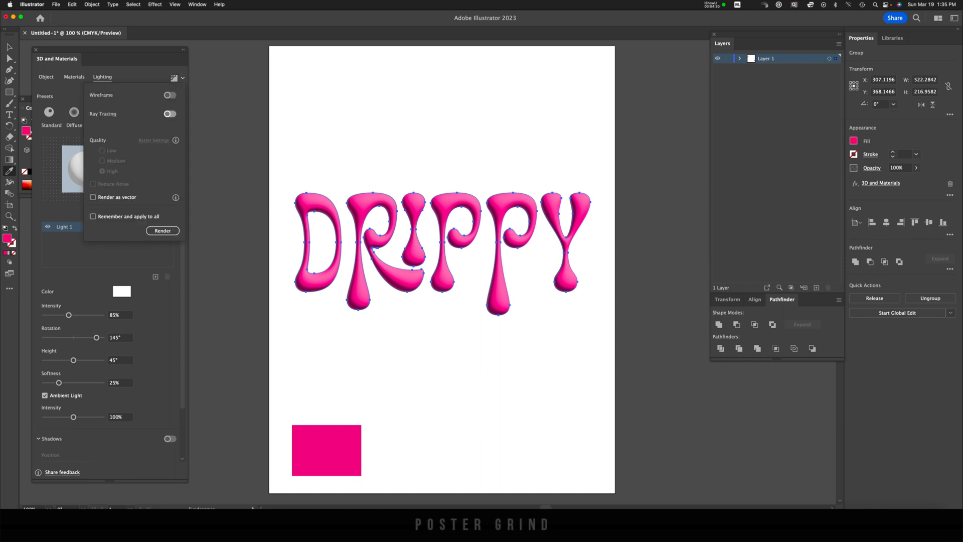
pyautogui.click(170, 114)
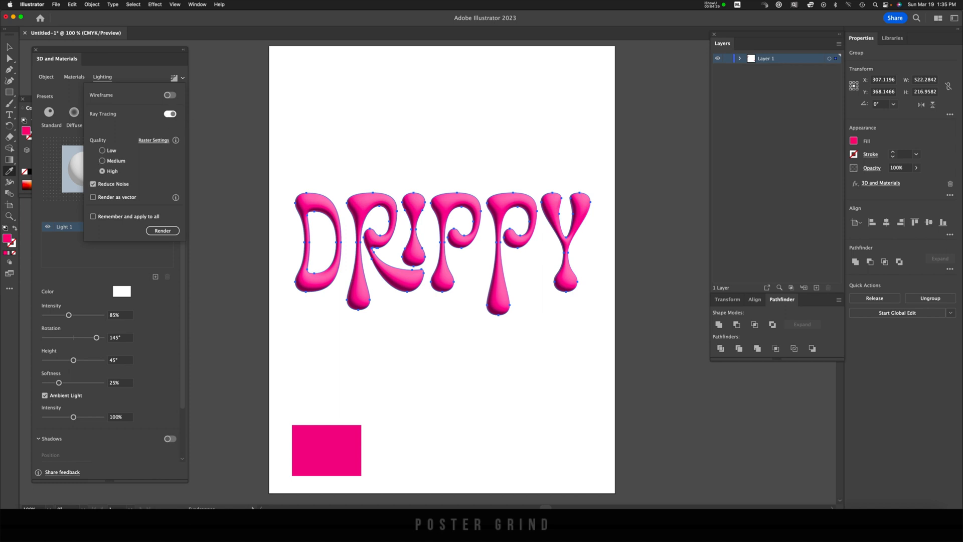
pyautogui.click(154, 141)
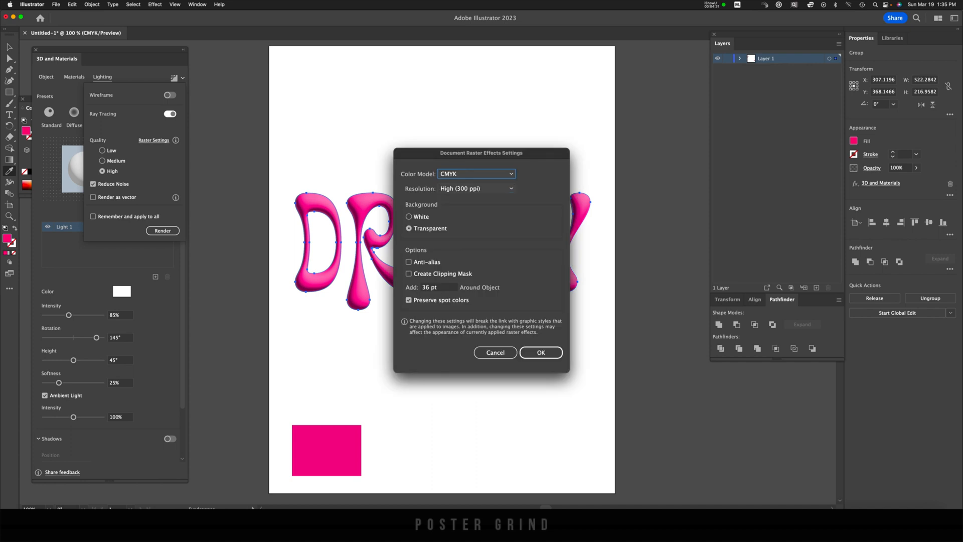
pyautogui.click(475, 187)
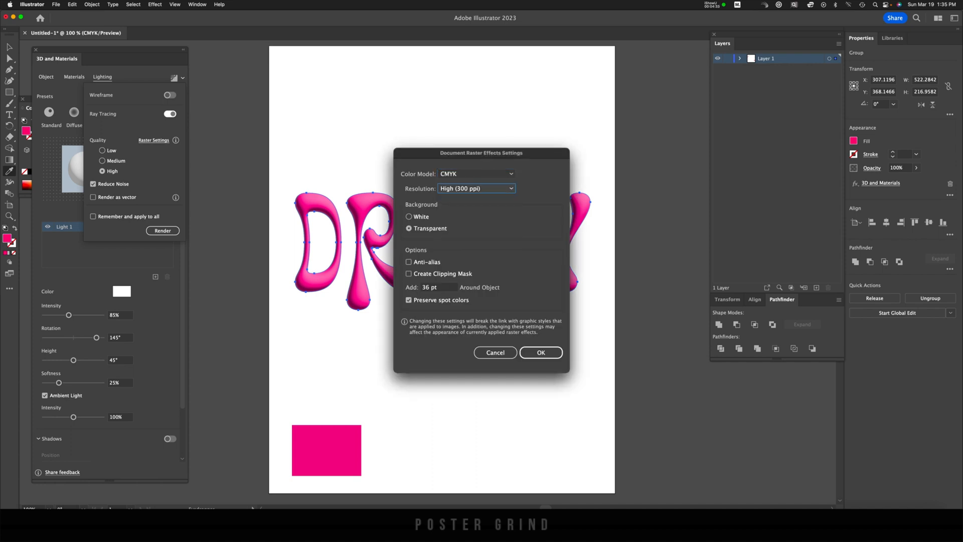
pyautogui.click(540, 352)
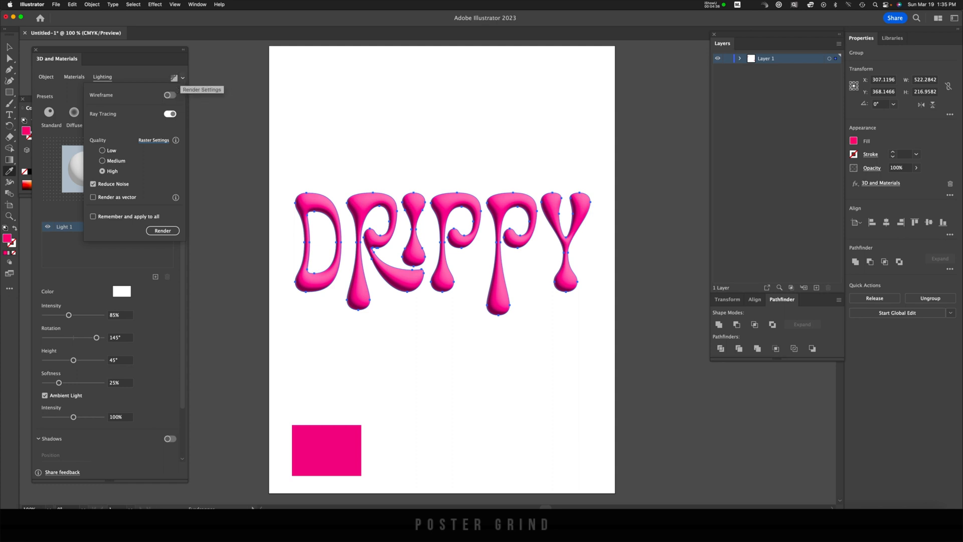
pyautogui.click(163, 231)
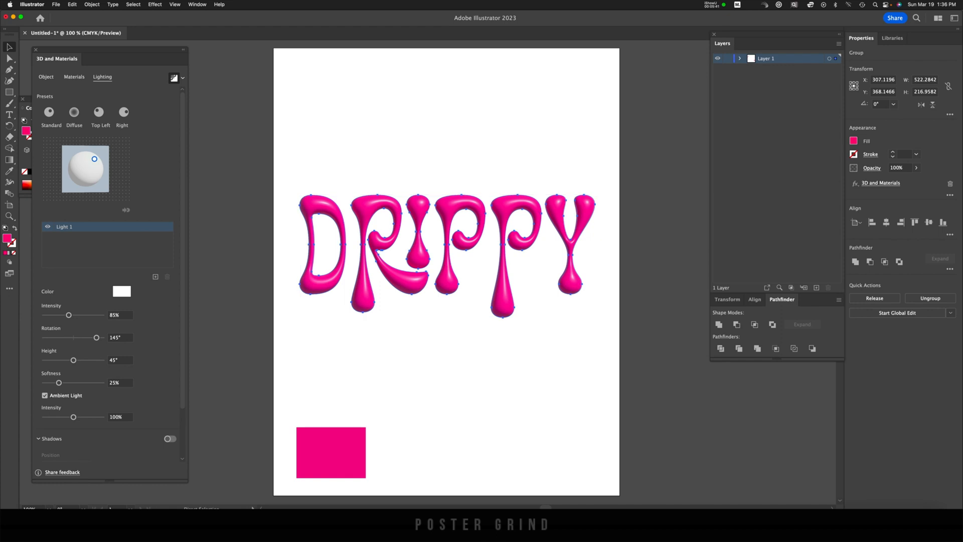
# Copy the rendered DRIPPY lettering with Cmd+C for use in Photoshop
pyautogui.press('cmd+c')
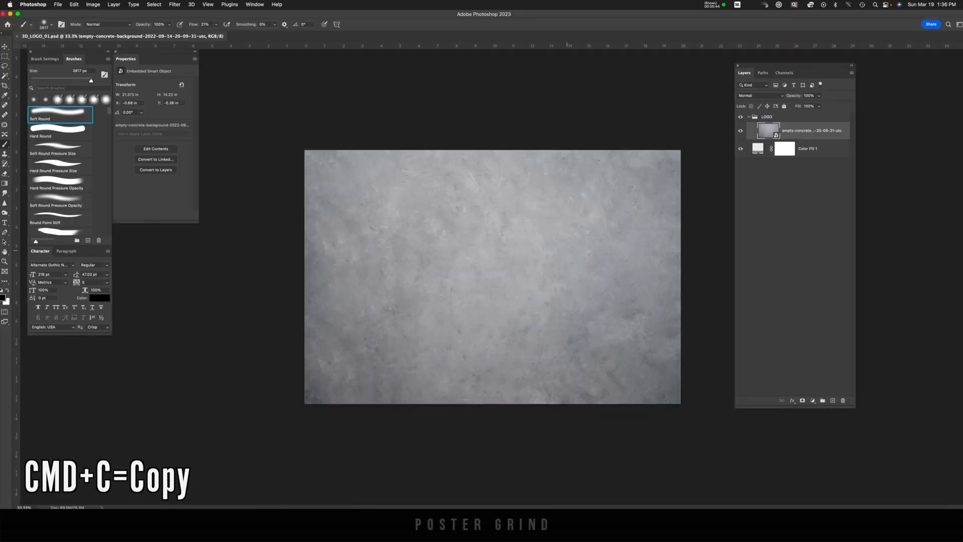
# Paste the lettering into the concrete document as a Smart Object
pyautogui.press('cmd+v')
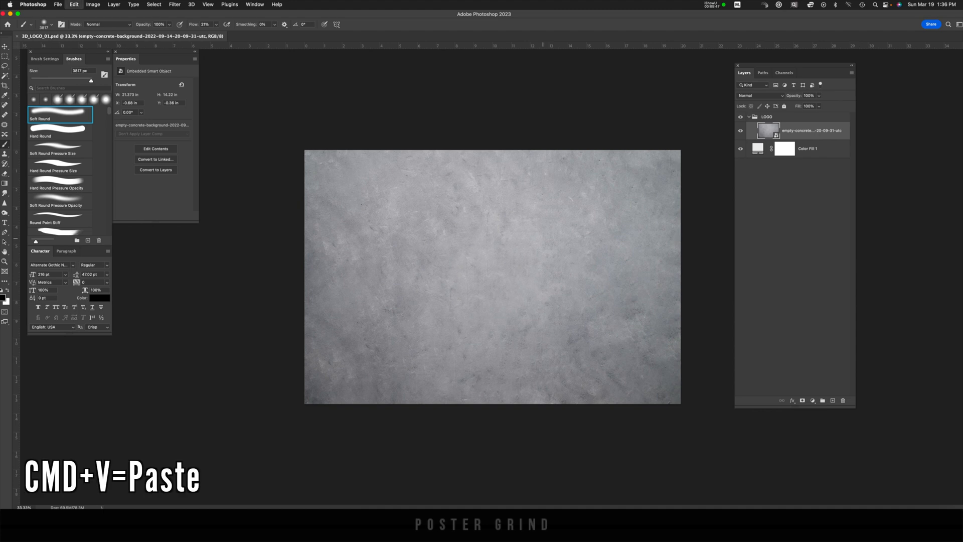
pyautogui.press('cmd+v')
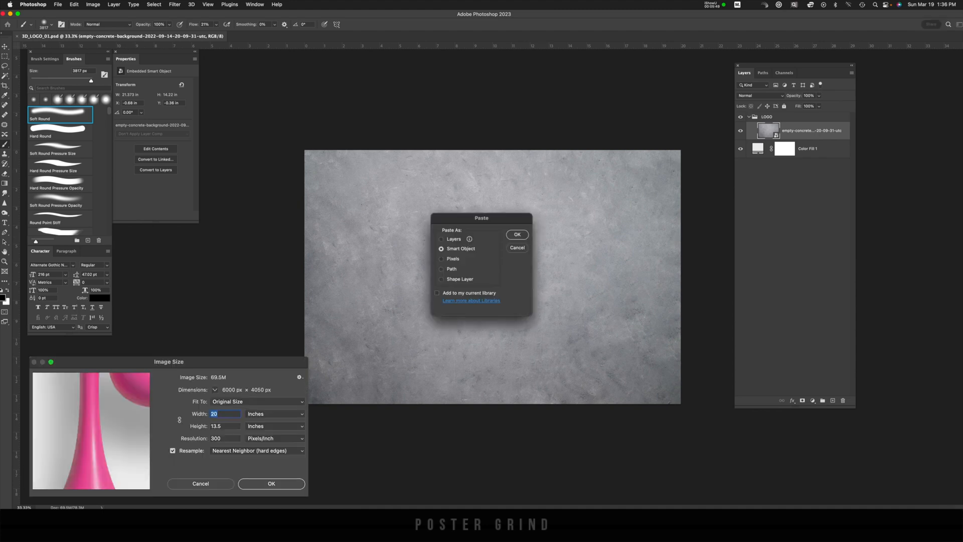
pyautogui.click(516, 233)
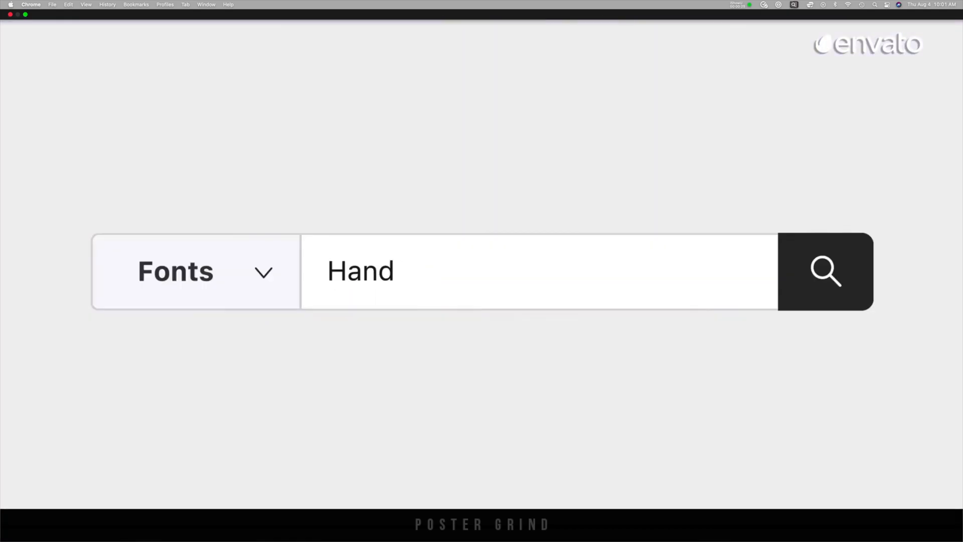
pyautogui.click(826, 271)
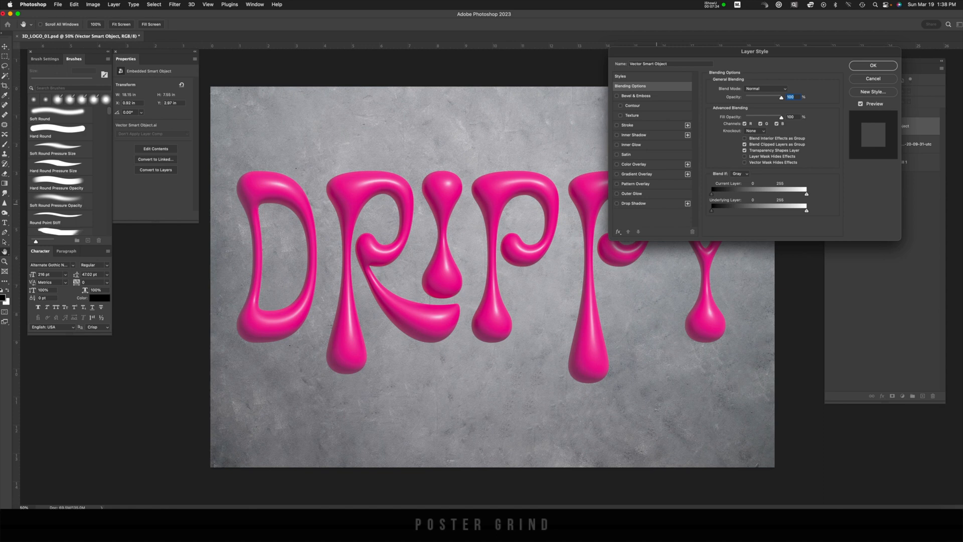
# Apply a Multiply drop shadow at ~31% opacity, distance 205, size 183
pyautogui.click(633, 204)
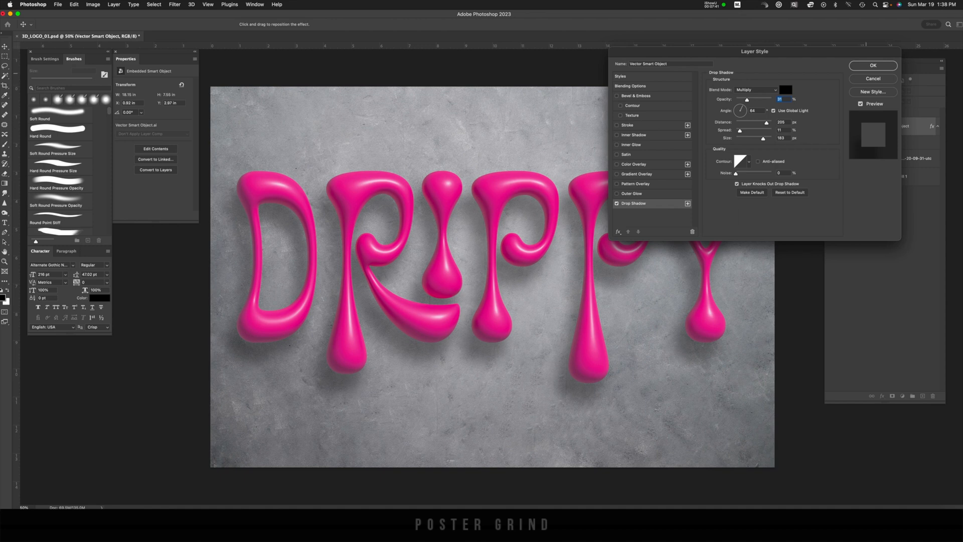
pyautogui.click(872, 66)
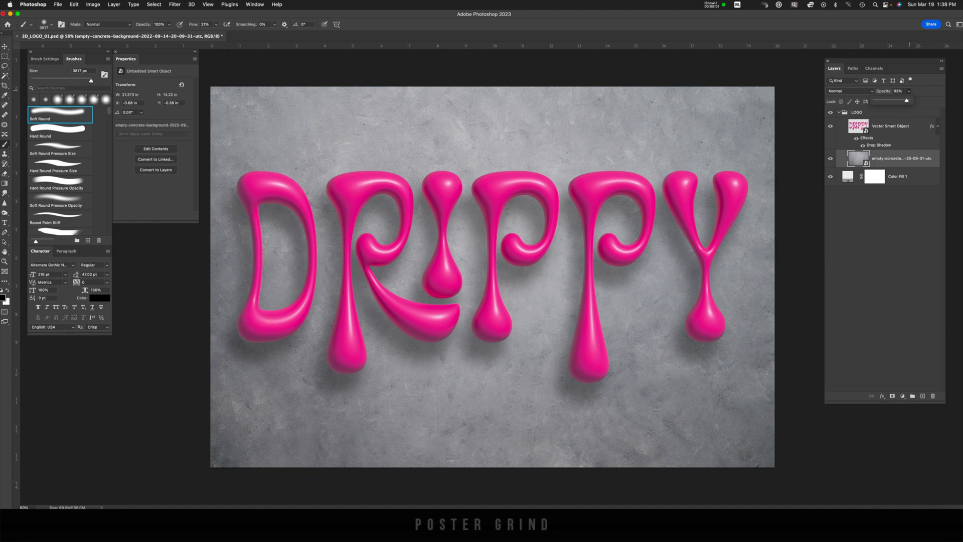
# Lower the concrete layer's opacity to about 79% in the Layers panel
pyautogui.moveTo(909, 99); pyautogui.dragTo(893, 99)
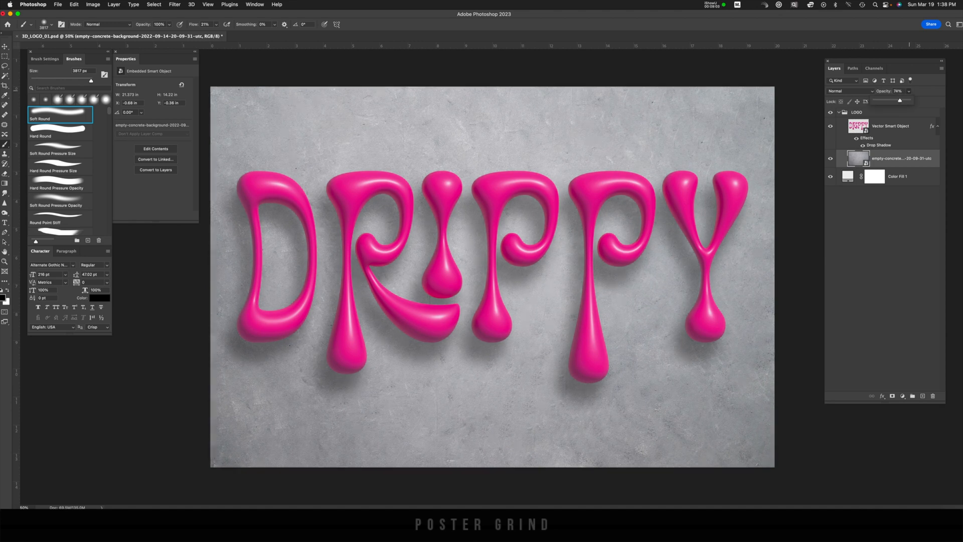